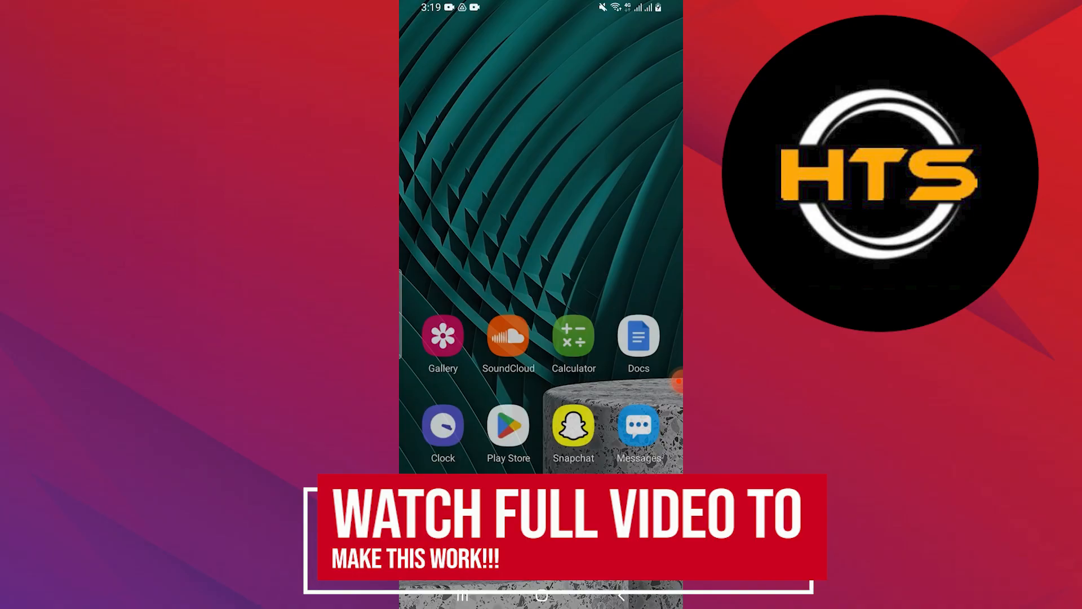
Scroll the Lazada search results for 'lazpaylater convert to gcash'
scroll(up, 3)
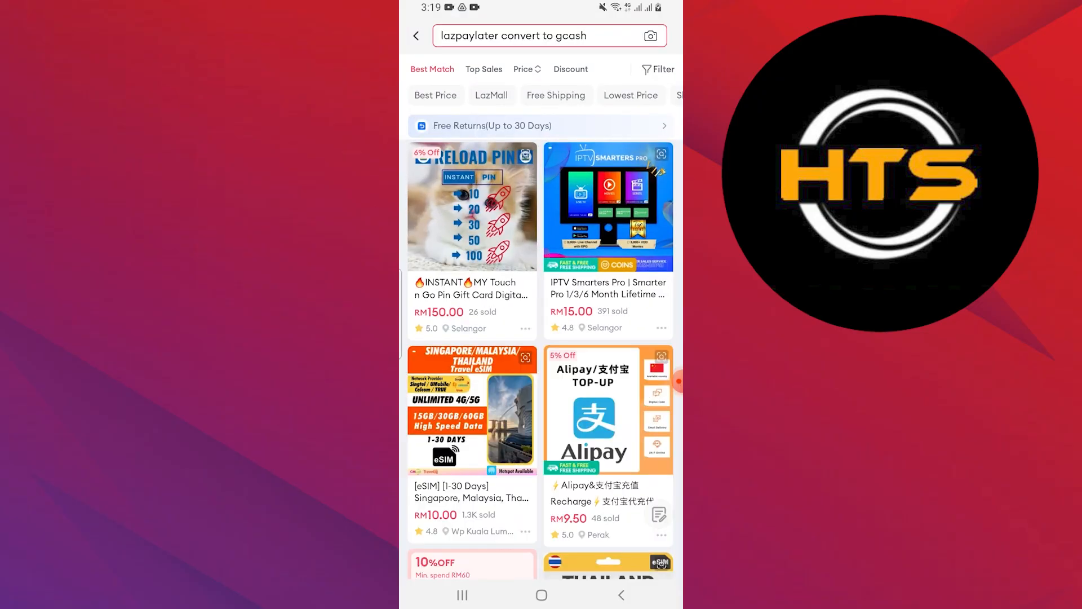
Return to the Lazada home page and go to the Account tab
click(416, 35)
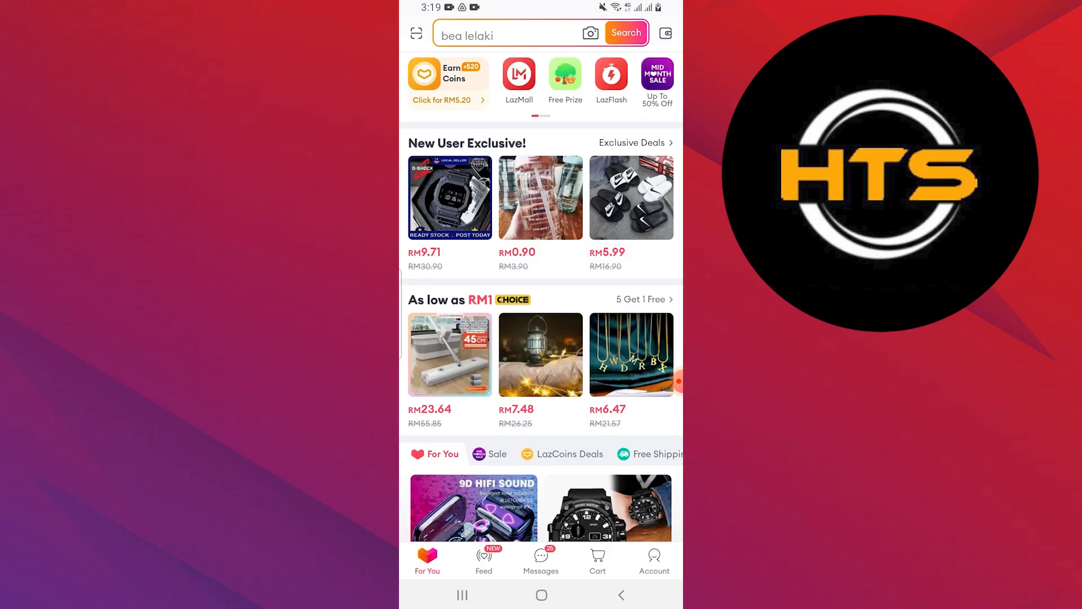
click(654, 559)
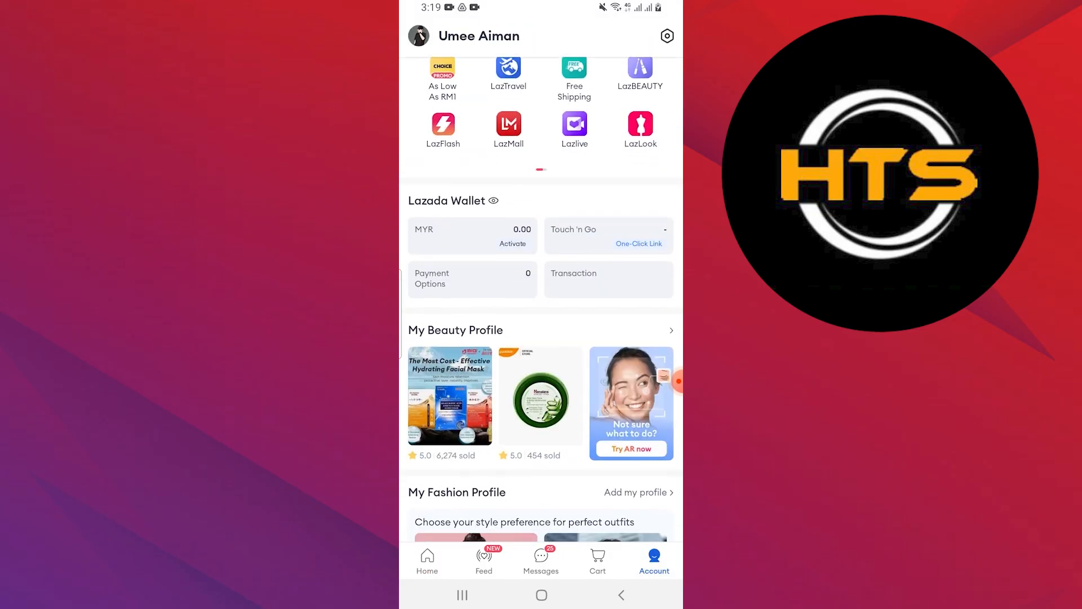
Scroll to the Lazada Wallet section and open the MYR balance card
scroll(down, 3)
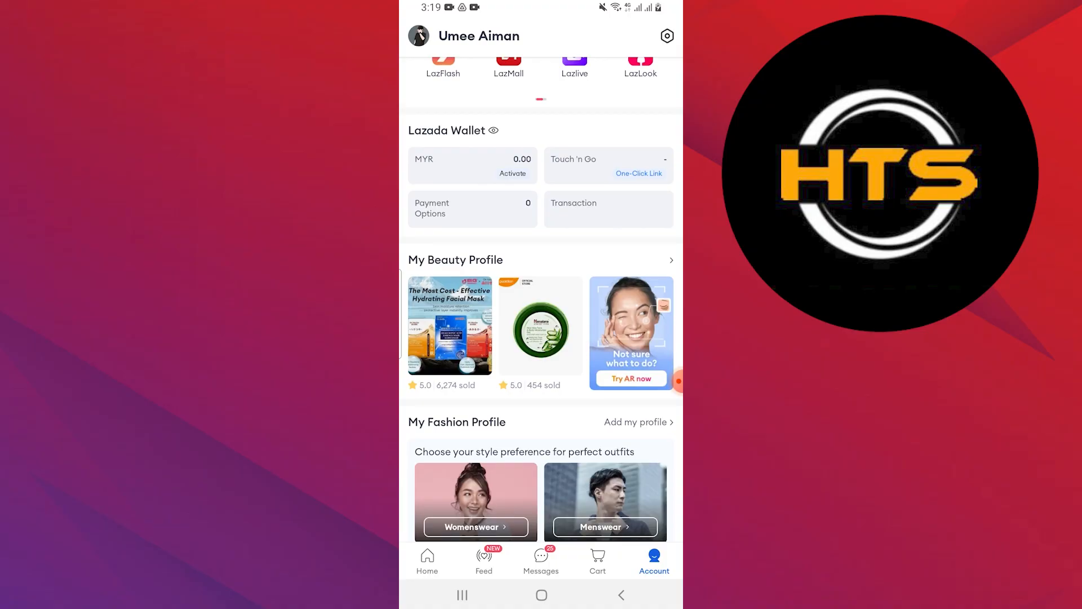
click(447, 130)
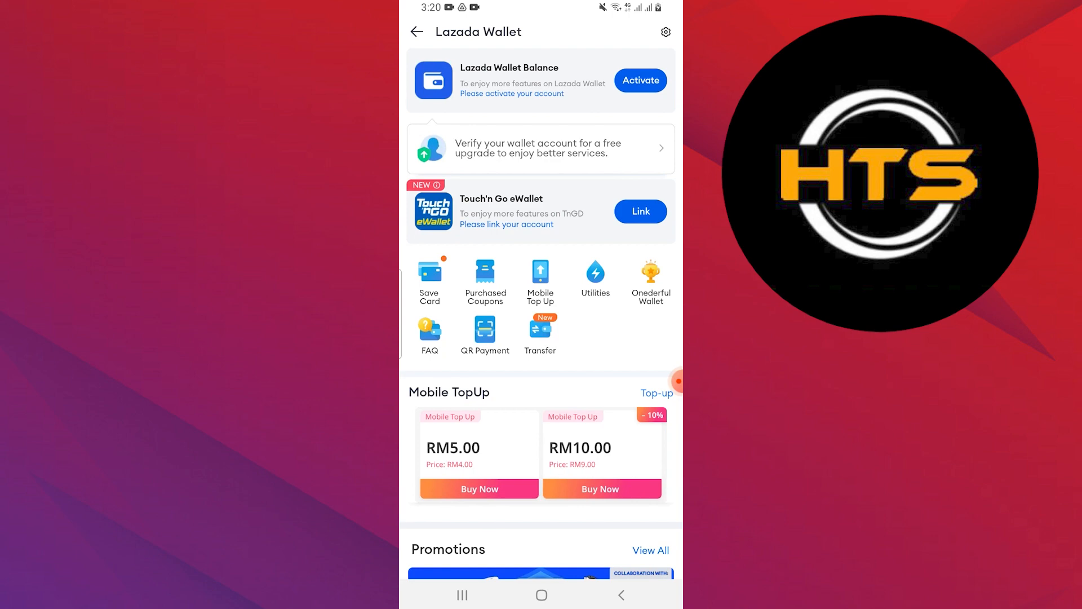
click(639, 80)
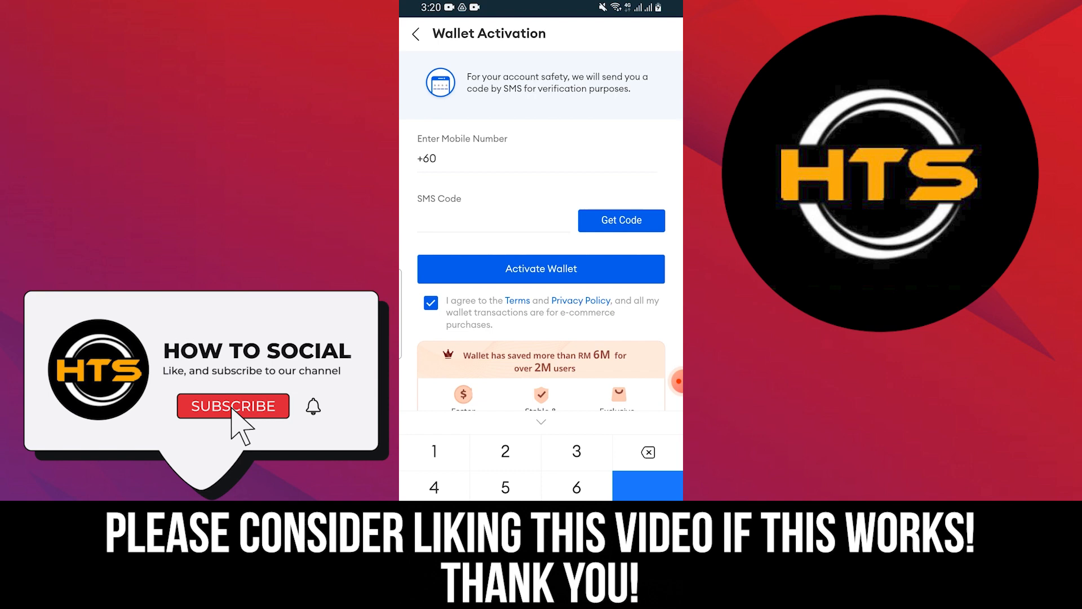
click(233, 406)
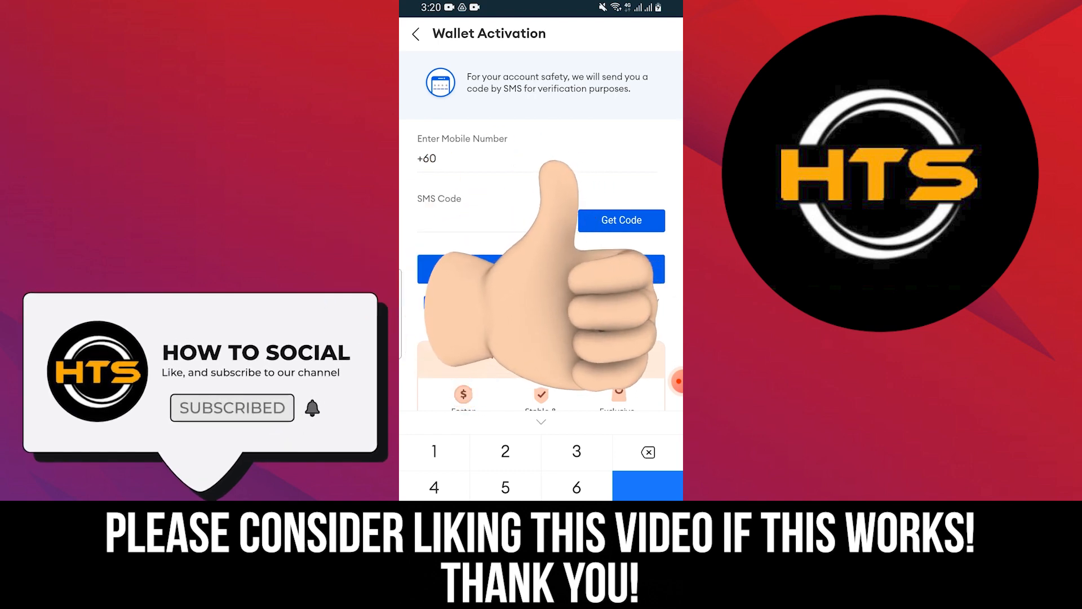